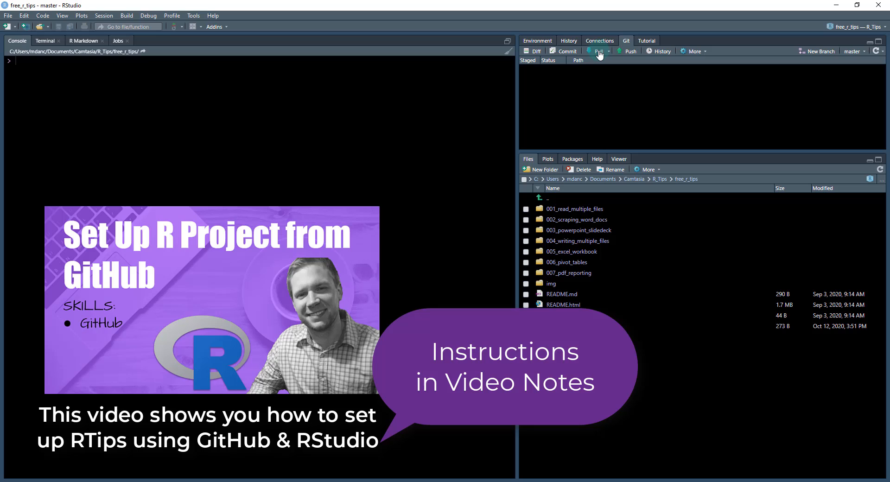
- Pull the latest repository changes and browse to the 007_pdf_reporting output folder
click(595, 51)
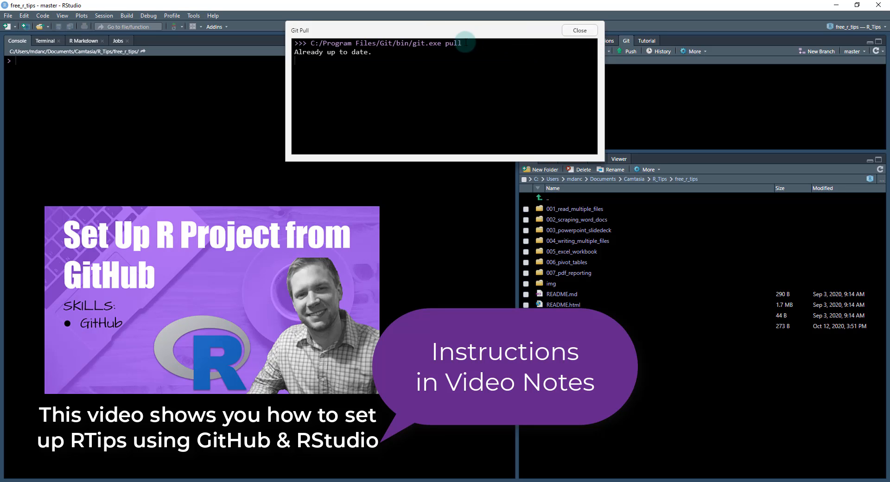
click(580, 30)
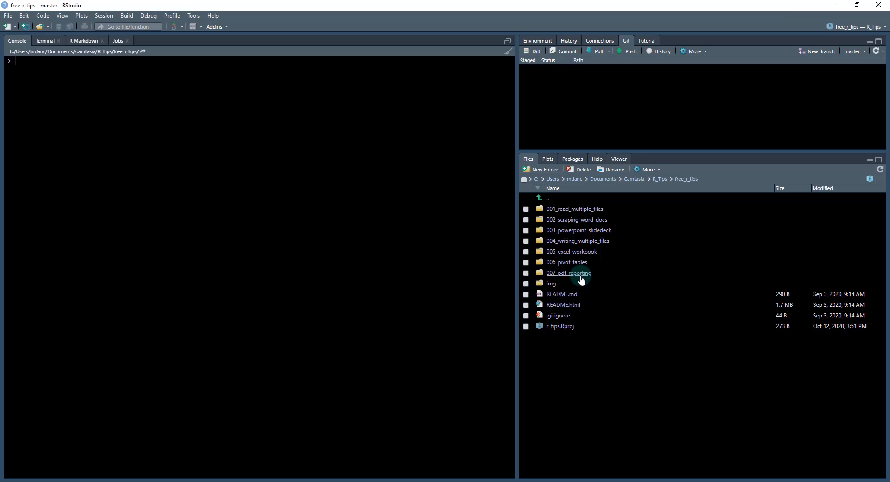
click(568, 272)
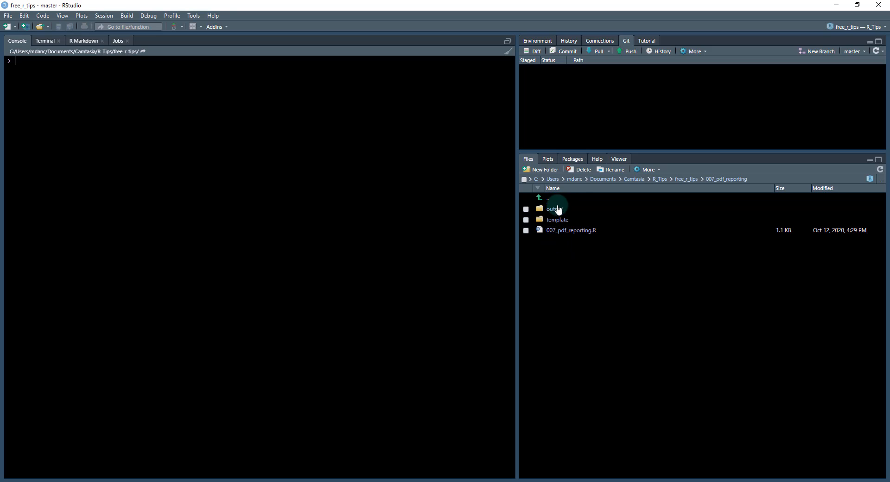
click(550, 209)
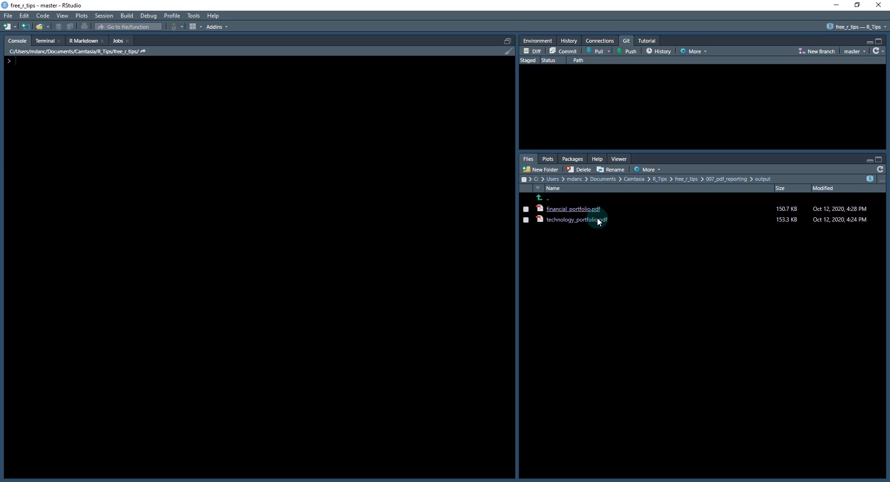
mouse_move(574, 220)
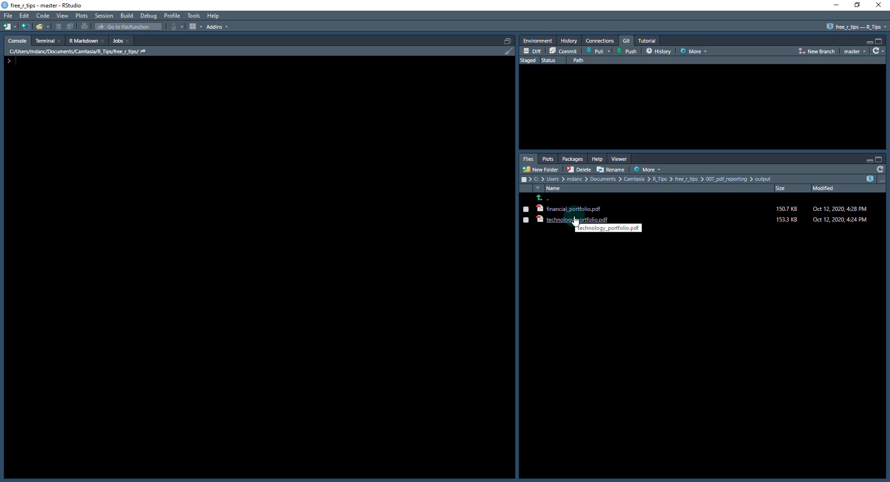
mouse_move(582, 210)
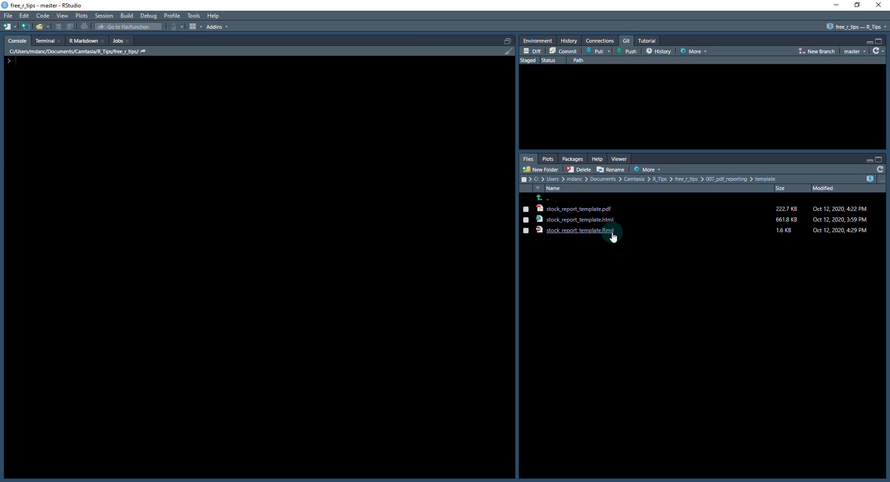
mouse_move(587, 237)
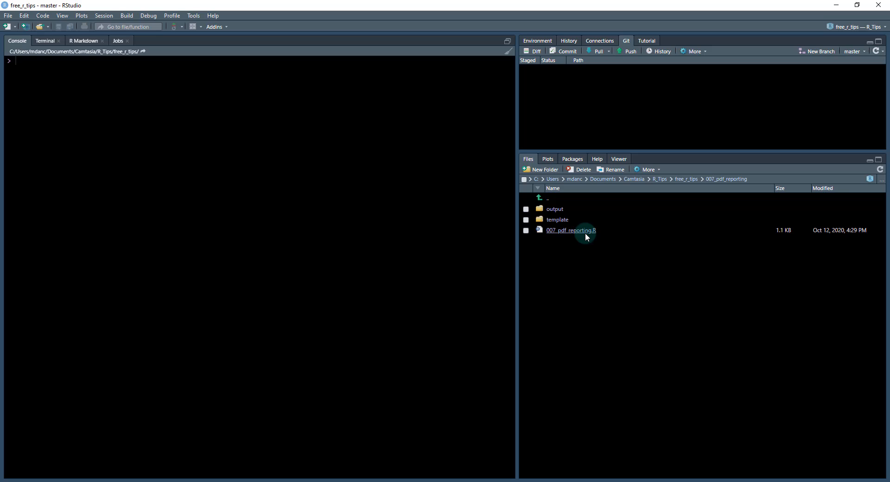
mouse_move(562, 226)
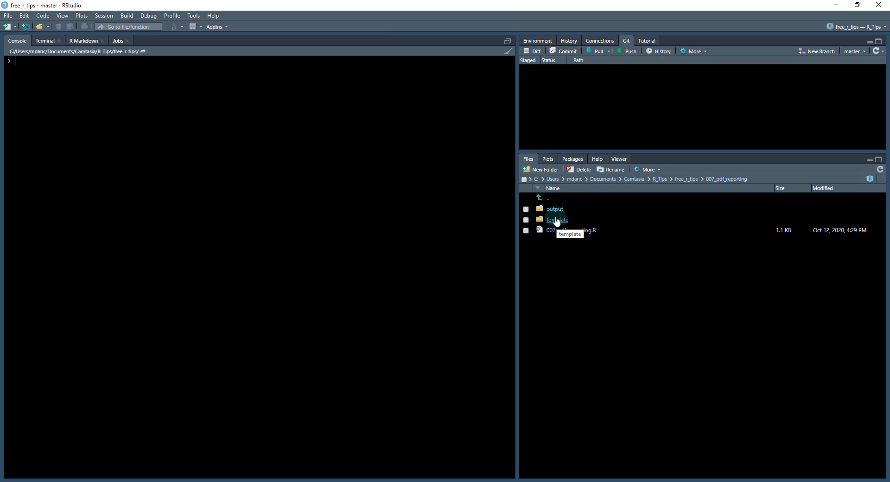
click(554, 220)
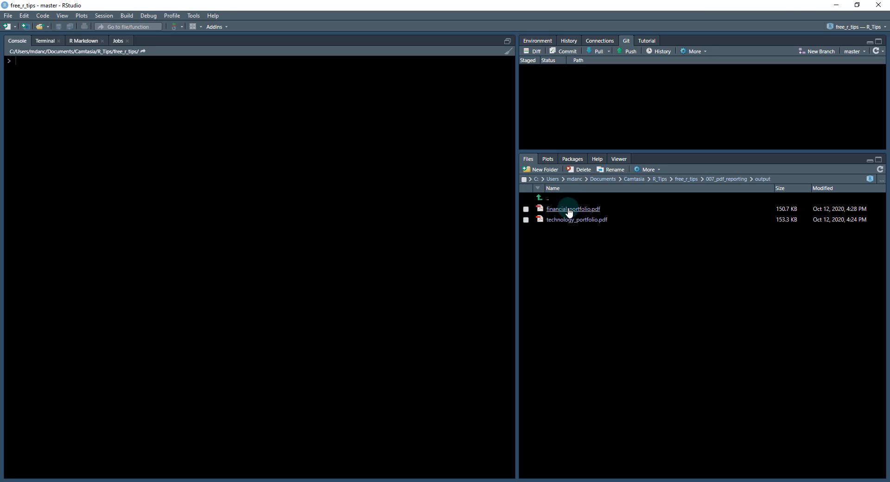
click(570, 209)
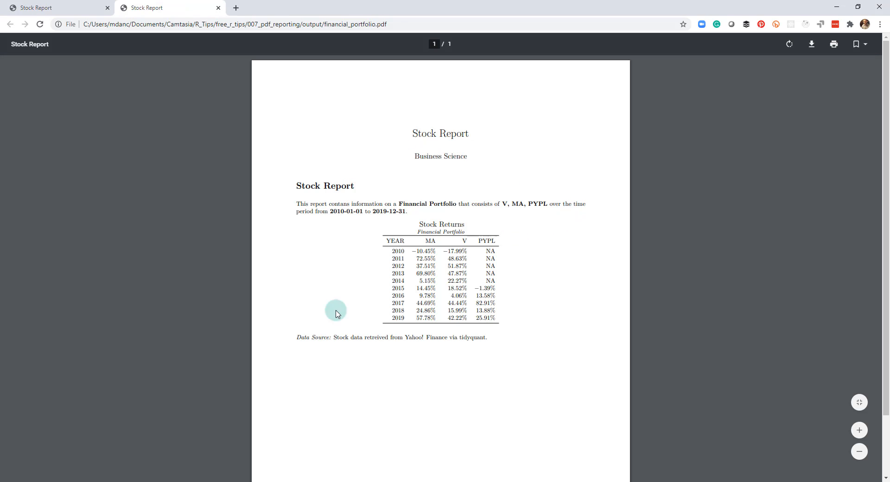
mouse_move(281, 207)
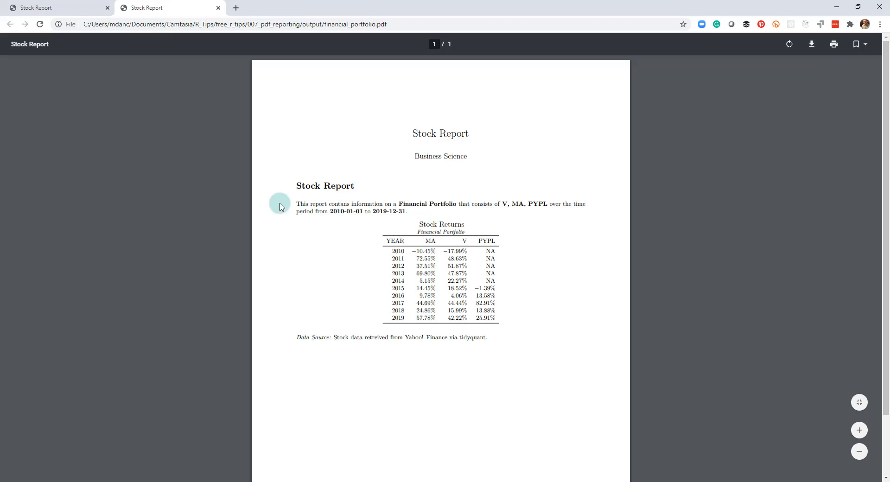
drag(499, 204, 524, 204)
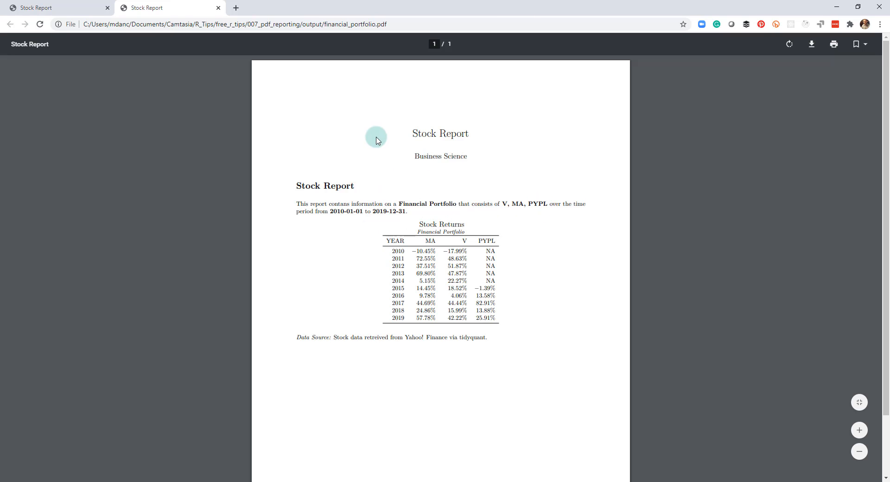
mouse_move(420, 286)
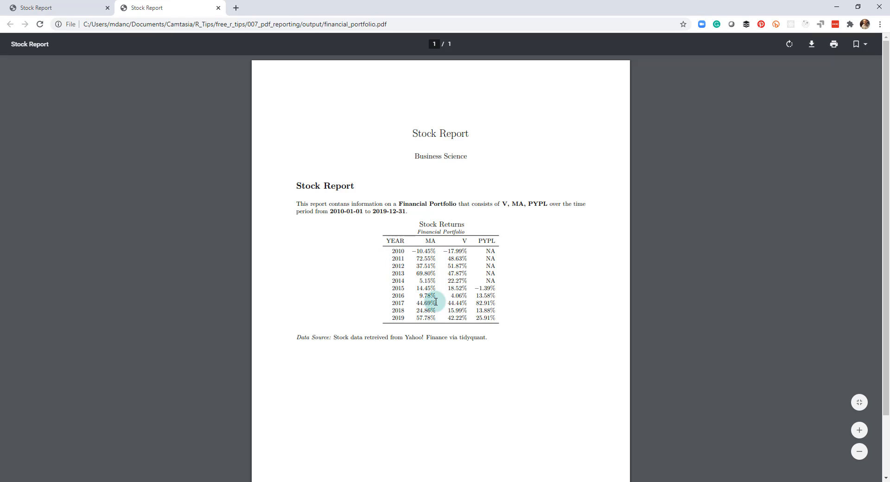
mouse_move(546, 456)
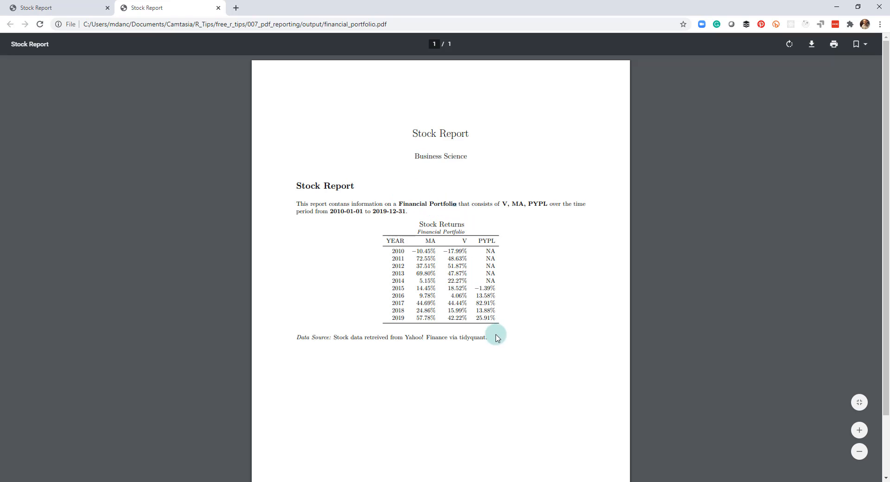
key(alt+tab)
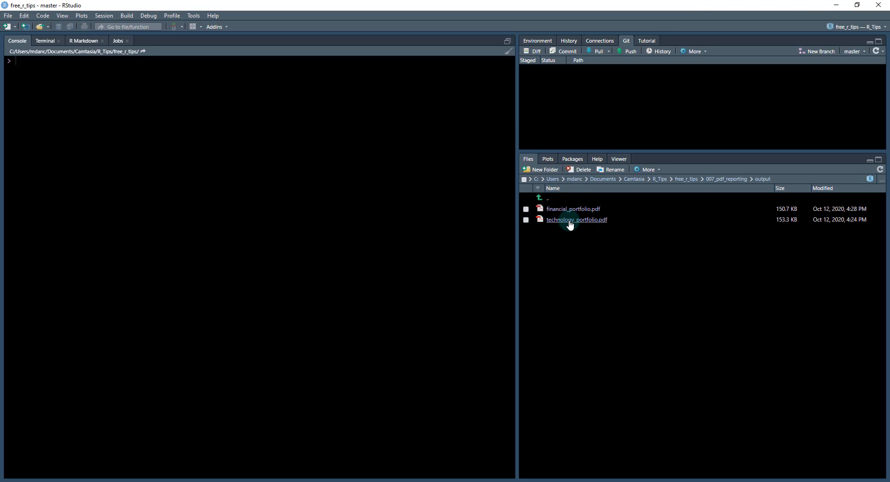
- View technology_portfolio.pdf with 2010–2019 returns for AAPL, GOOG, NFLX and NVDA in Chrome
click(577, 220)
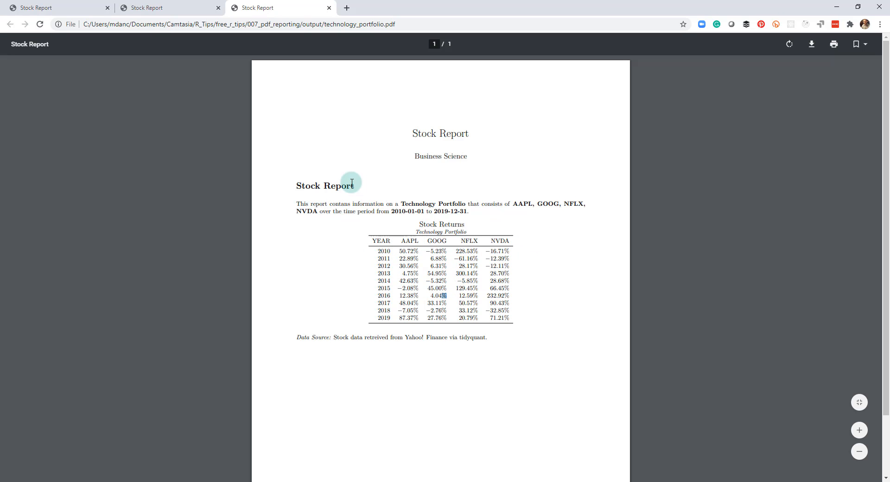
mouse_move(408, 202)
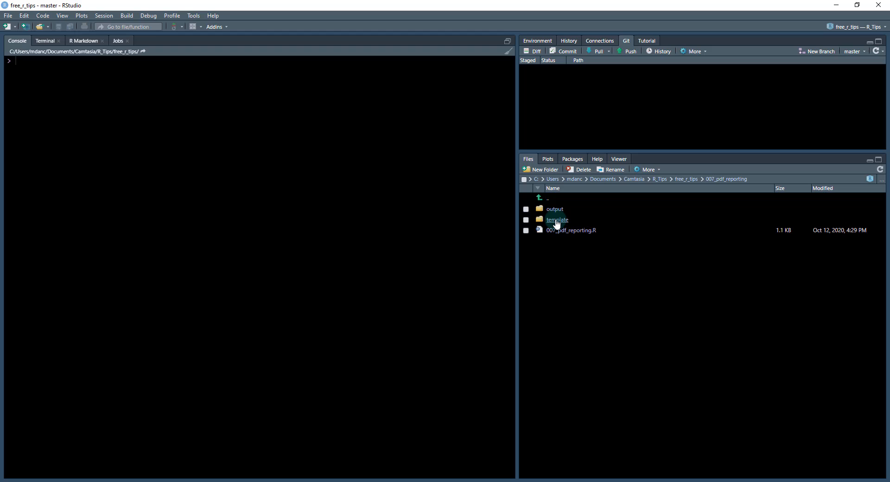
- Open stock_report_template.Rmd and inspect its title, pdf_document output and params header
click(557, 219)
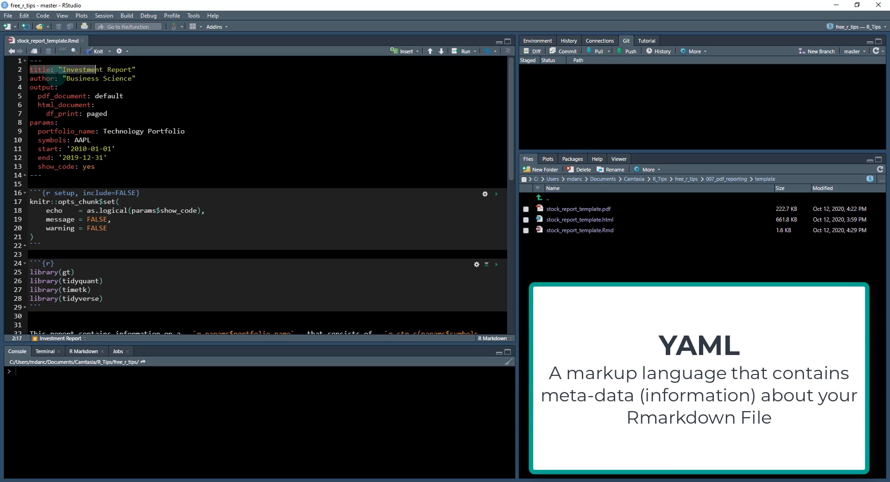
click(55, 88)
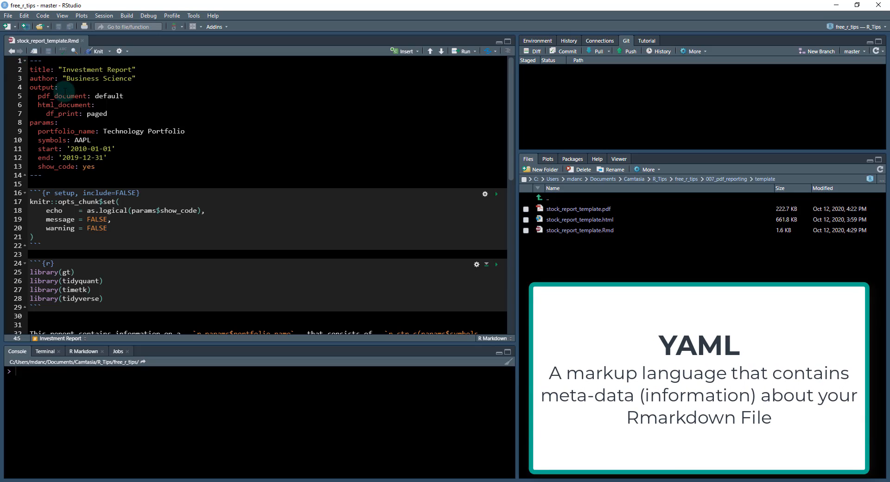
double_click(51, 96)
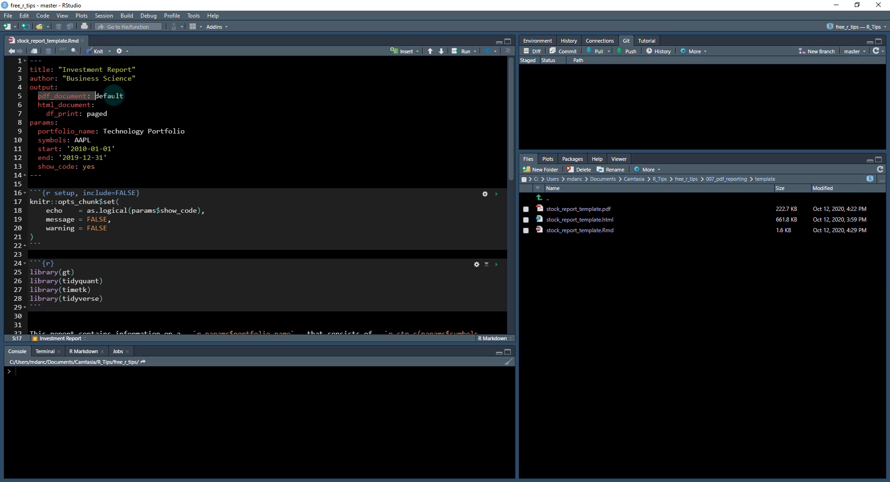
click(105, 95)
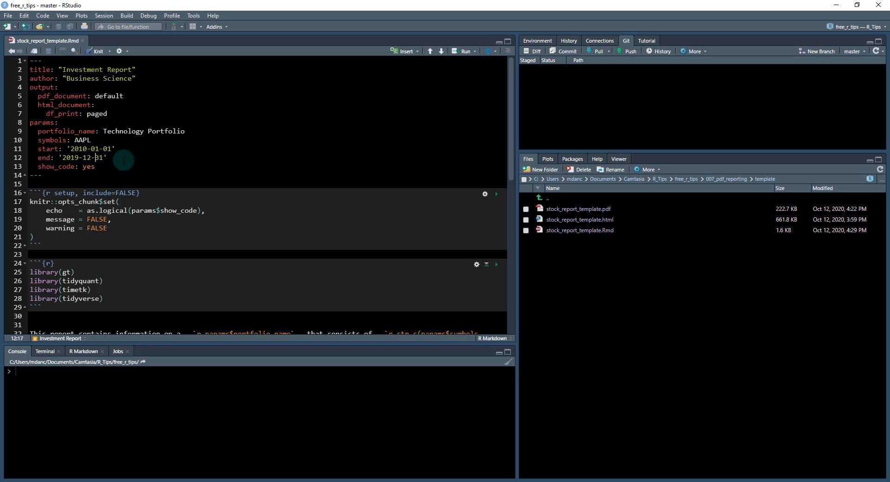
scroll(down, 3)
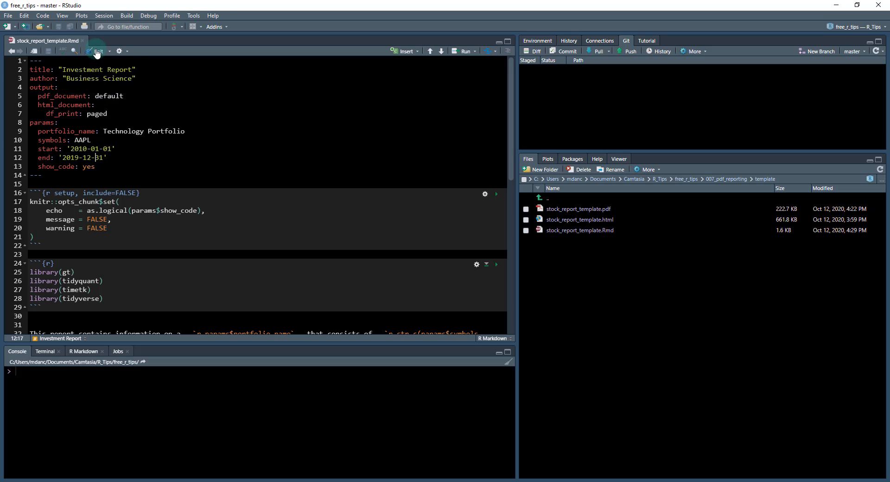
- Knit the template into the AAPL Technology Portfolio Investment Report PDF
click(99, 51)
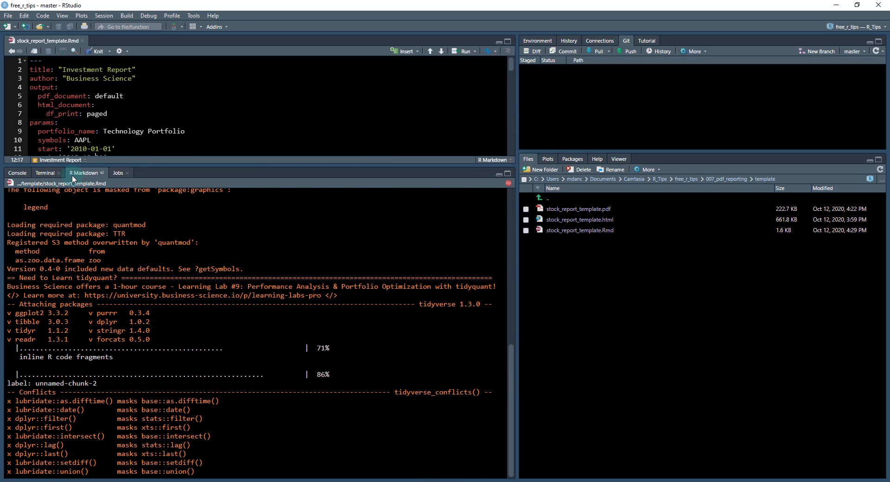
click(97, 51)
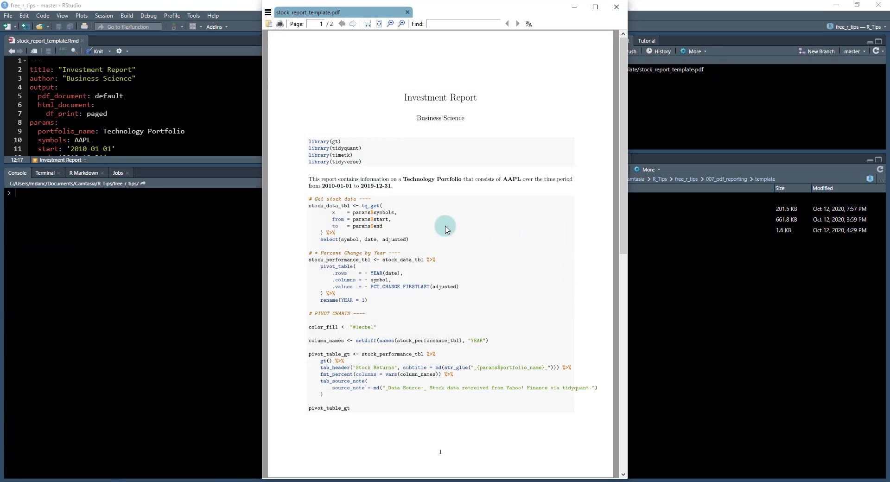
- Scroll through the rendered report preview, then close it to return to the template
scroll(down, 3)
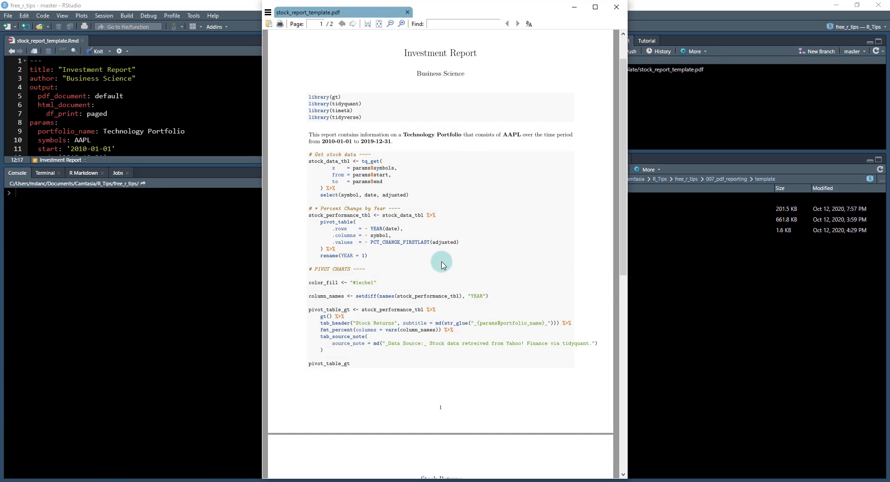
scroll(down, 3)
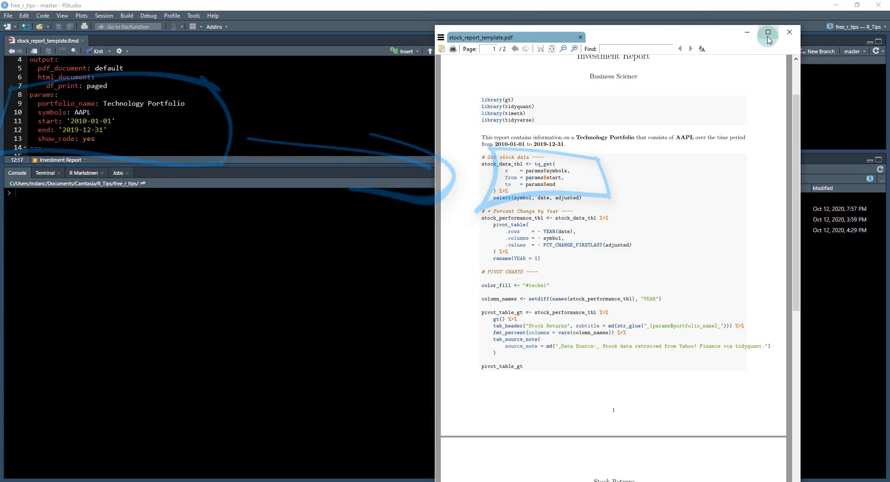
click(788, 32)
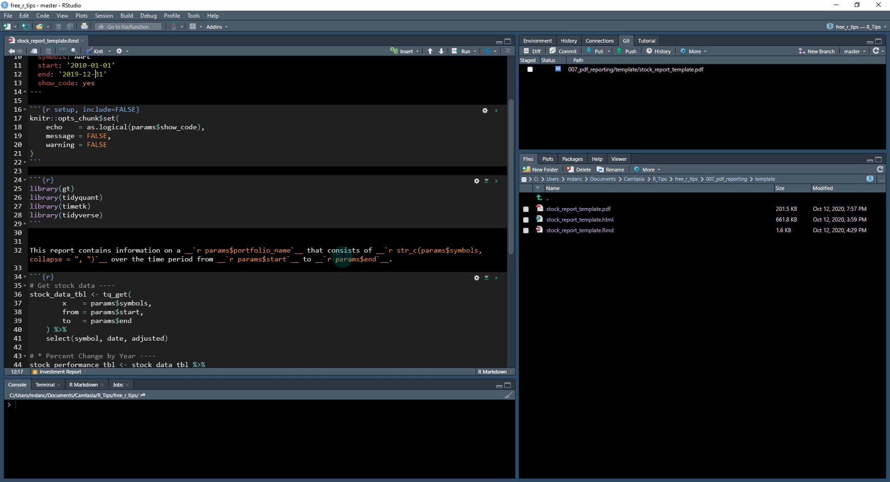
- Go up two levels to the free_r_tips project folder and scroll through the Rmd code
click(540, 197)
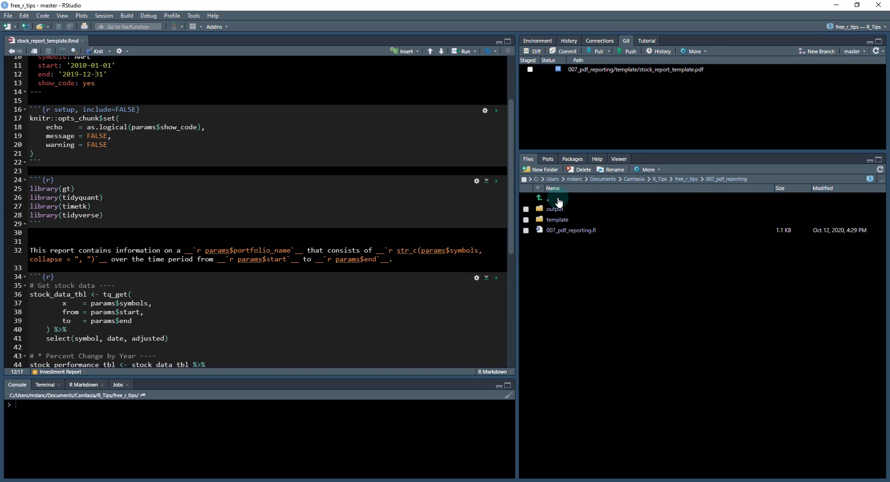
click(539, 198)
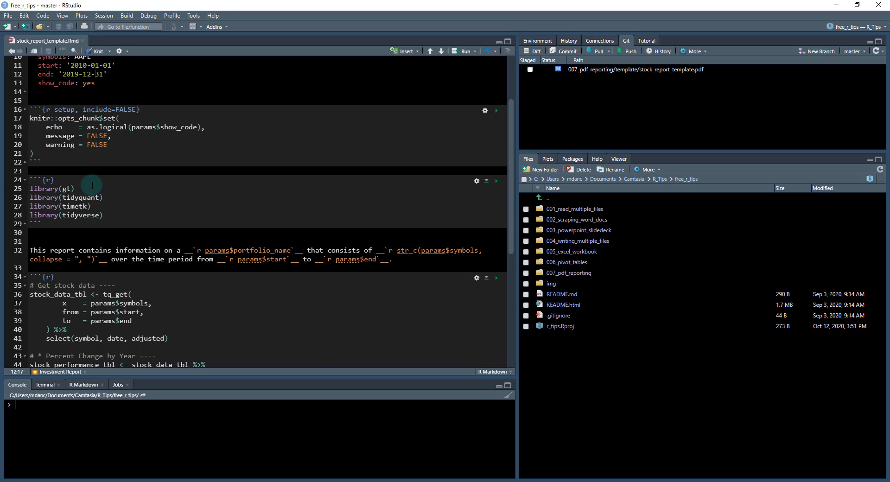
mouse_move(135, 182)
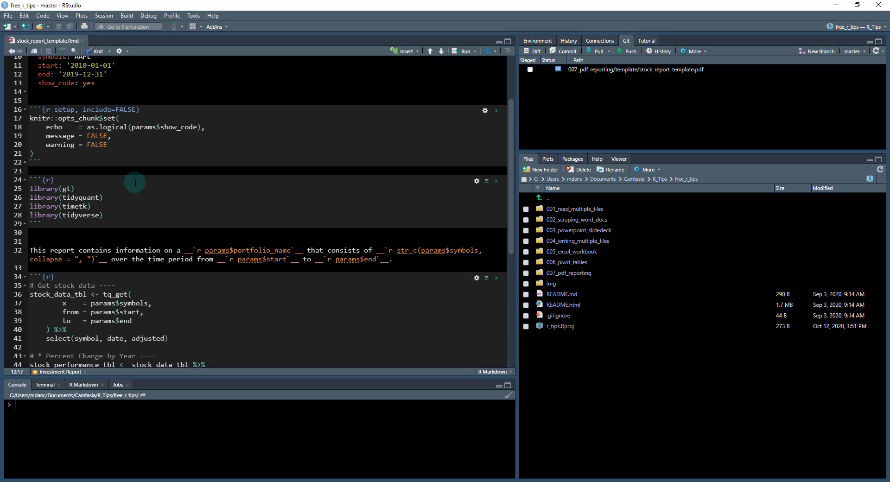
mouse_move(100, 205)
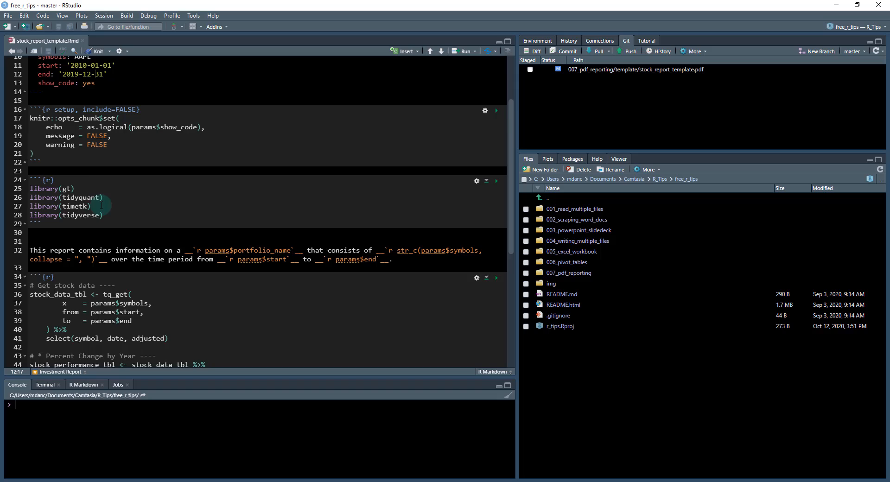
scroll(down, 3)
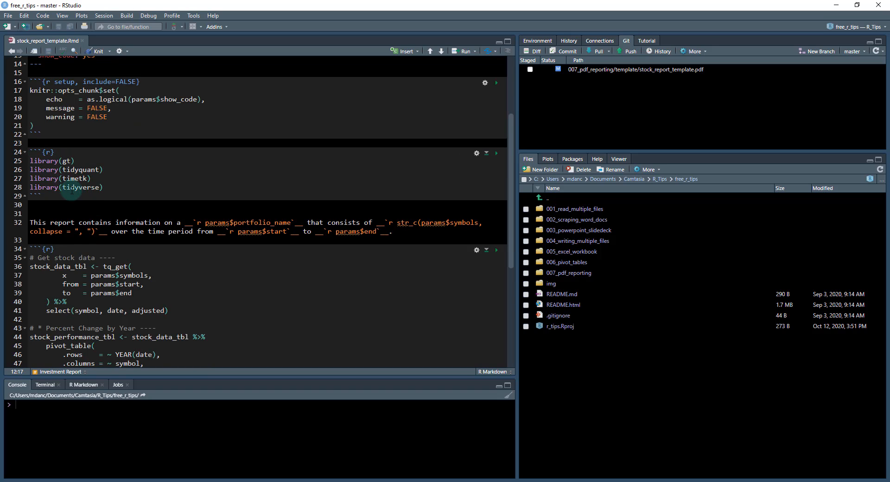
scroll(down, 3)
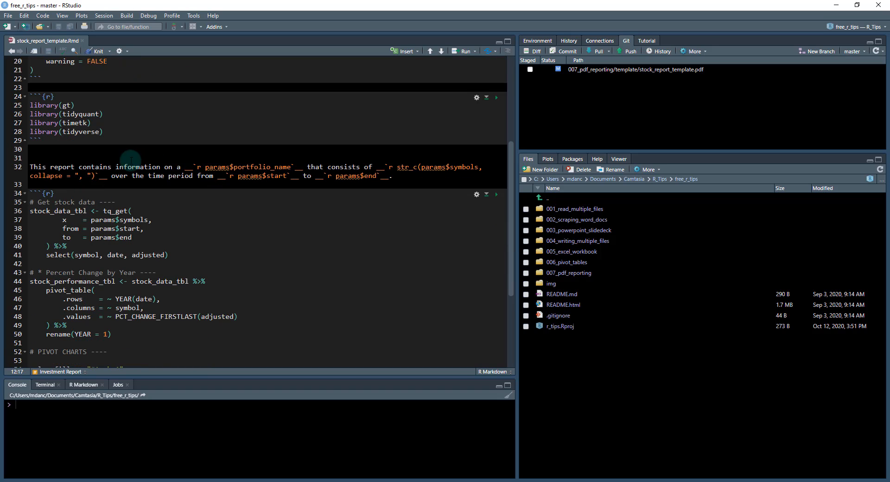
click(389, 177)
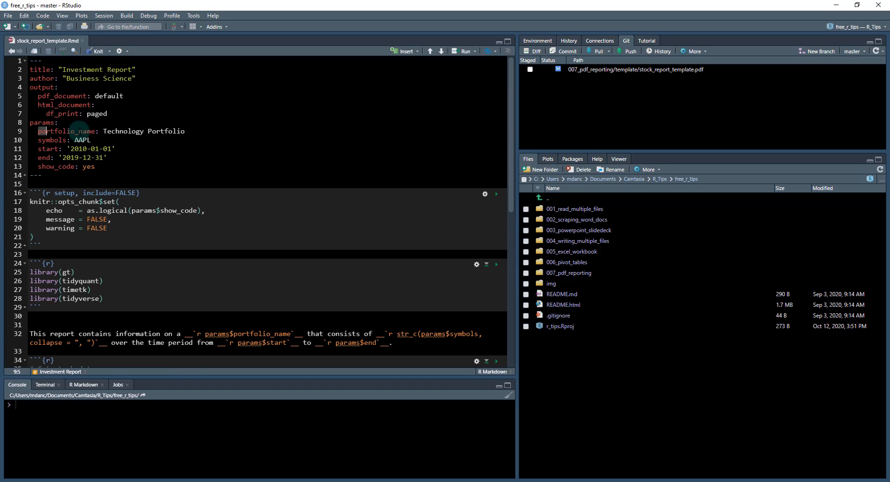
- Run the template's pivot chart chunk to show the AAPL Stock Returns table by year
scroll(down, 3)
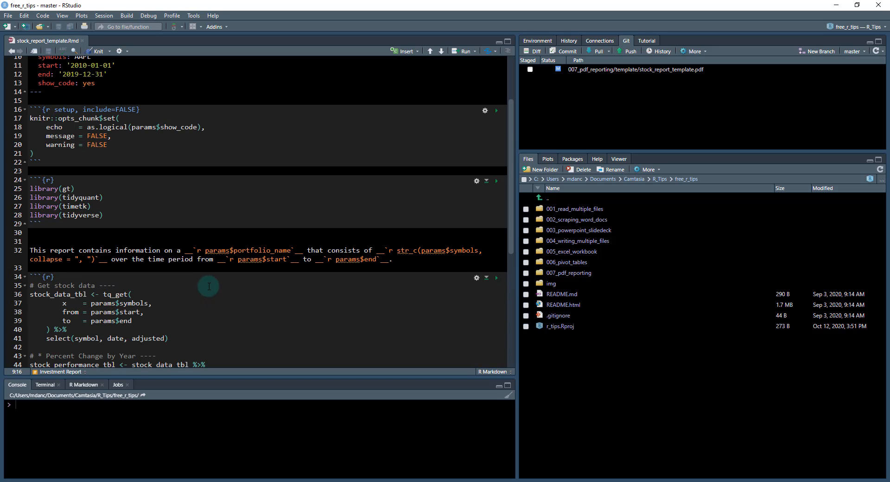
double_click(247, 250)
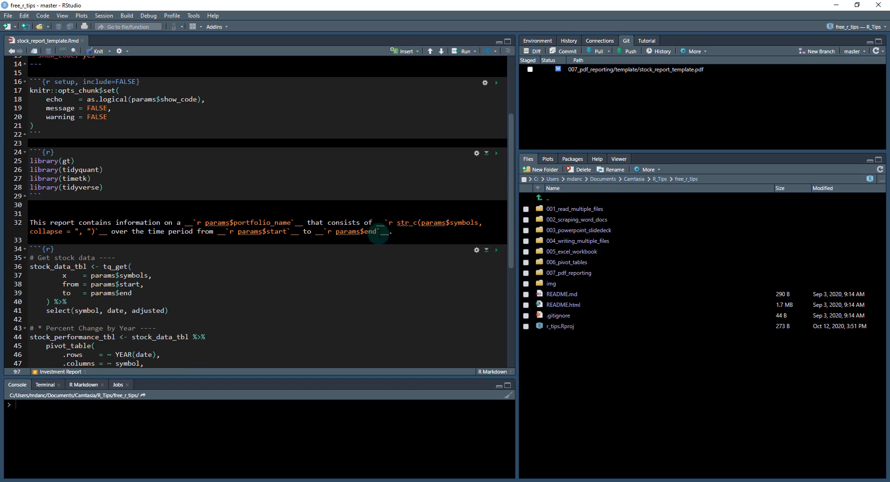
scroll(down, 3)
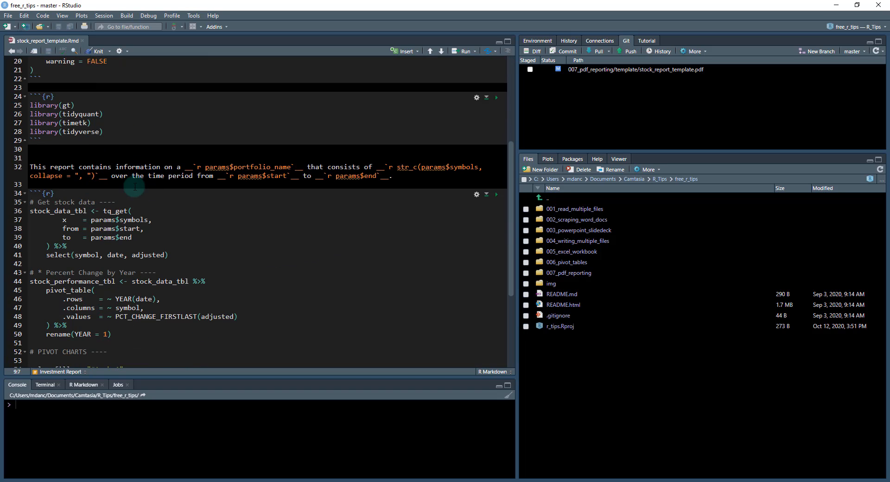
scroll(down, 3)
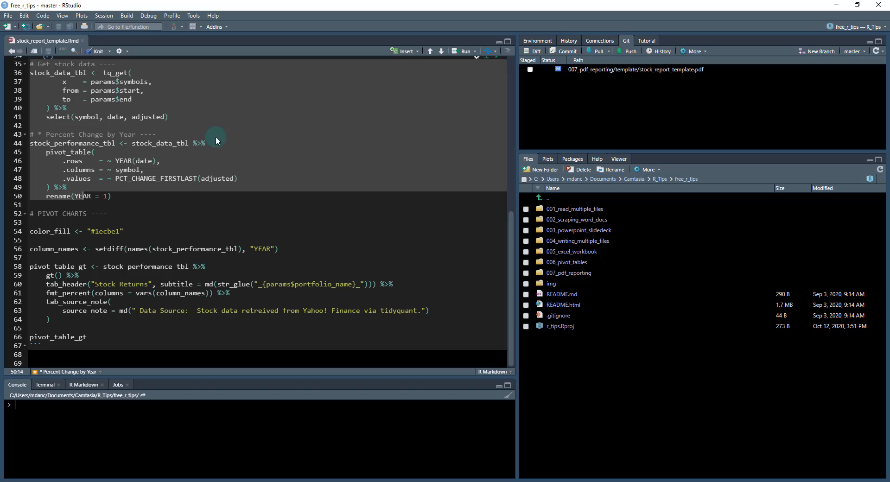
click(85, 337)
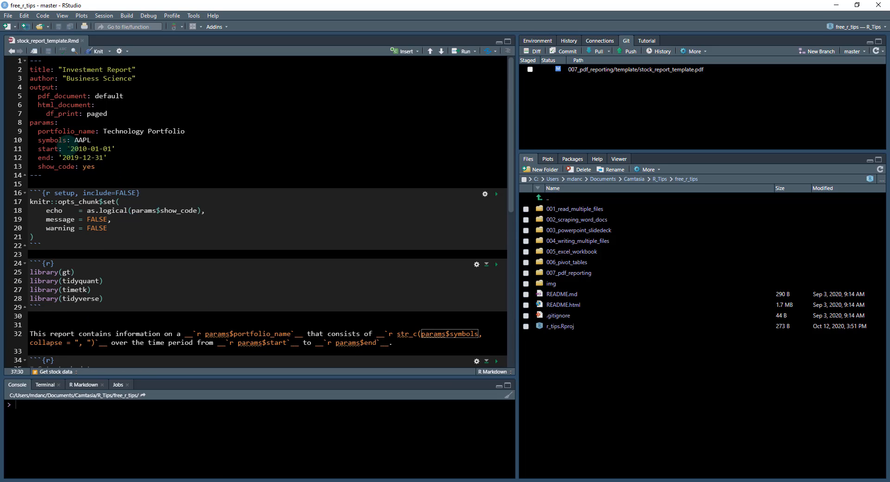
mouse_move(124, 271)
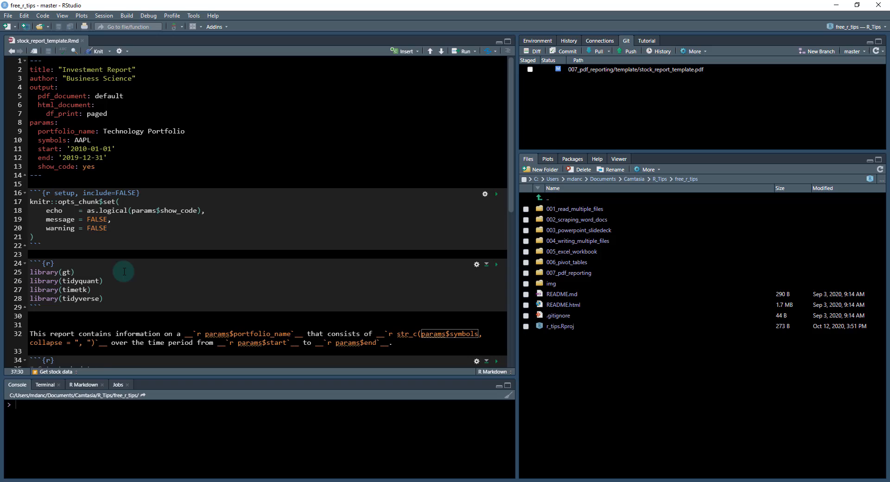
scroll(down, 3)
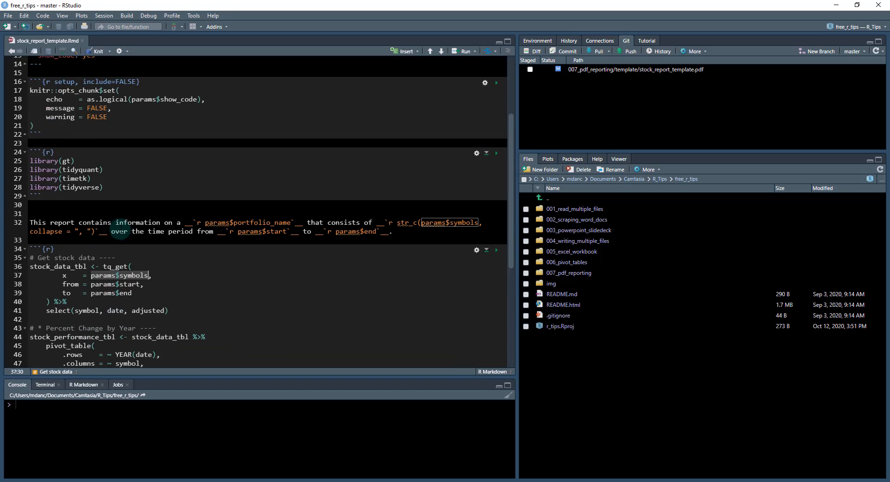
scroll(down, 3)
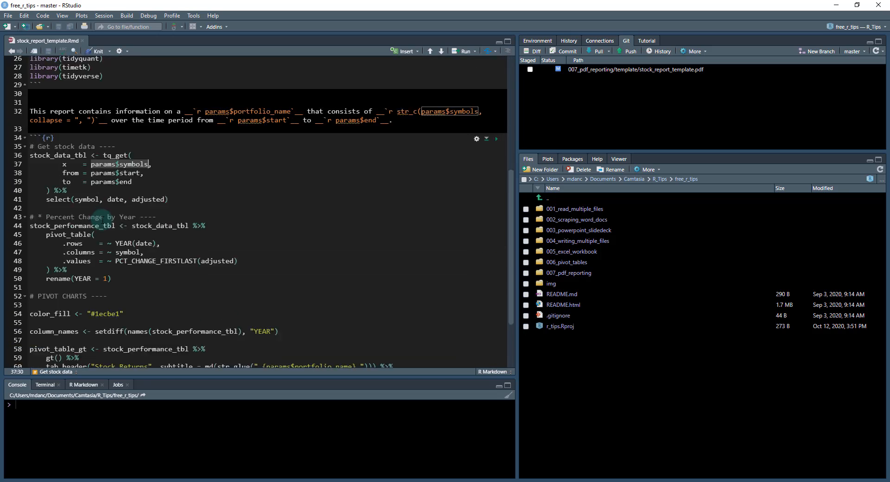
scroll(down, 3)
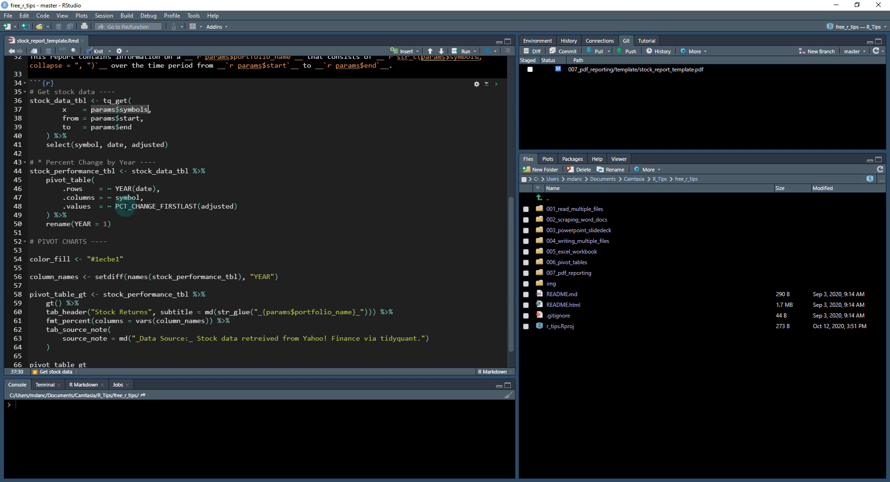
click(111, 224)
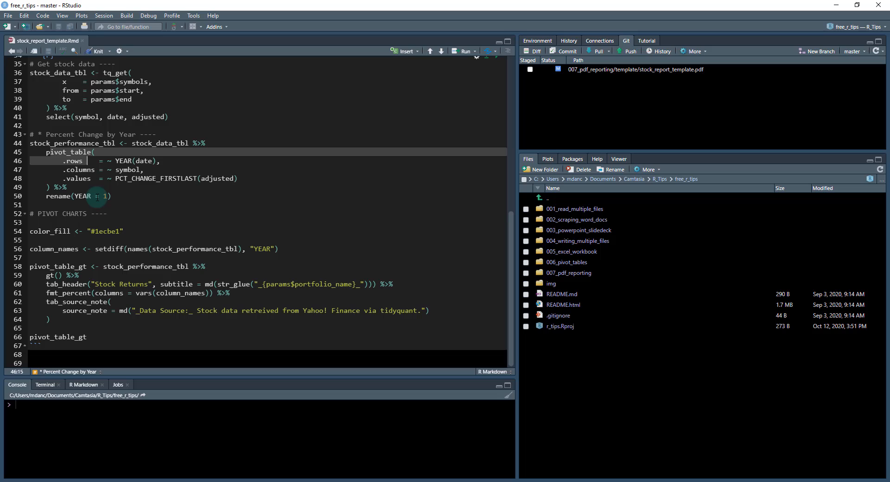
mouse_move(76, 321)
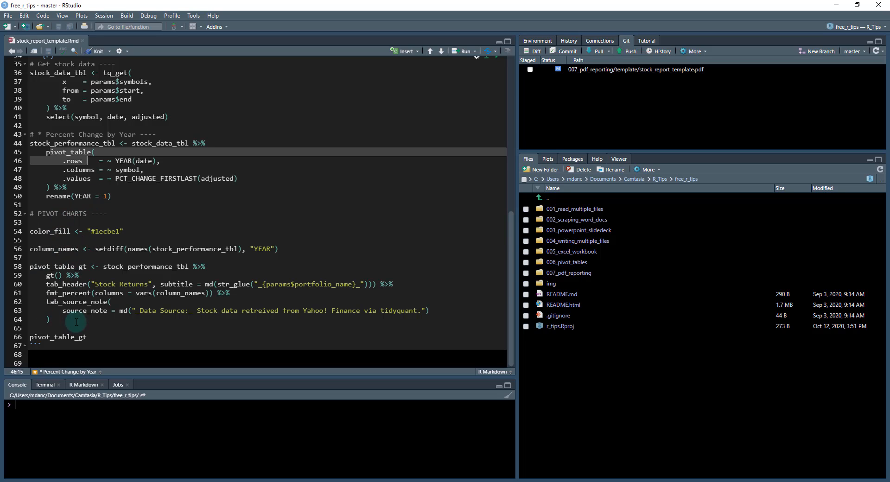
mouse_move(237, 297)
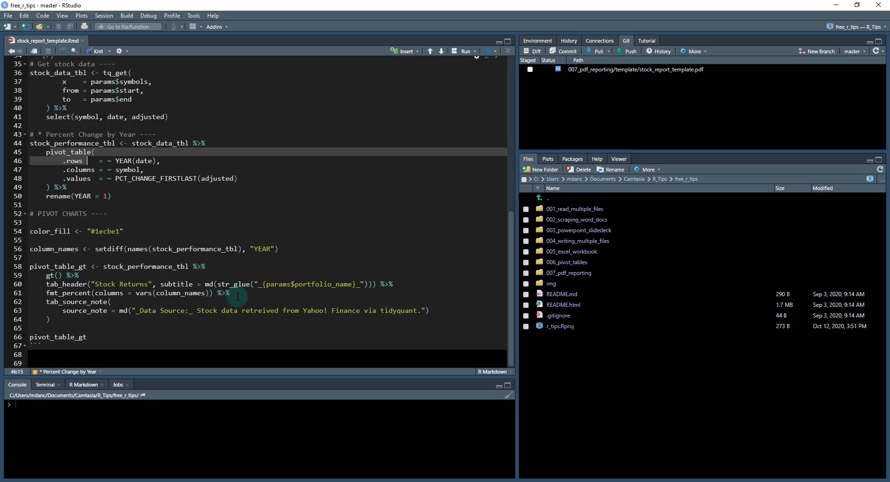
click(351, 284)
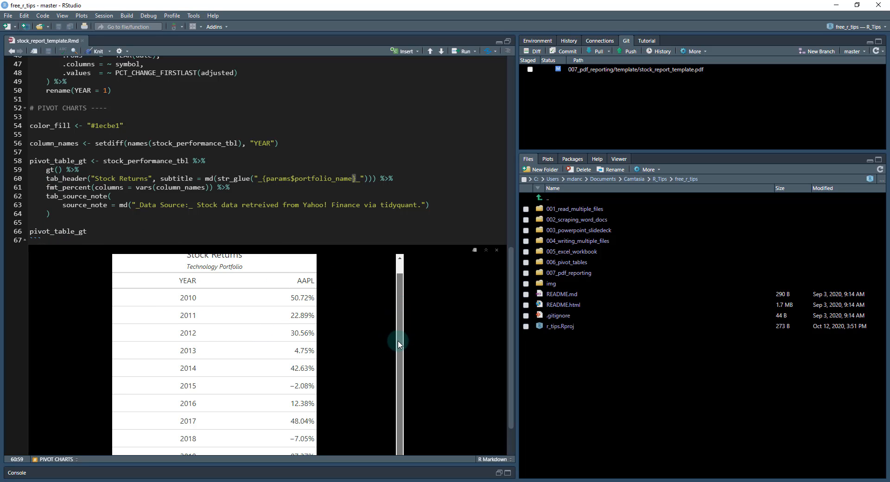
mouse_move(254, 272)
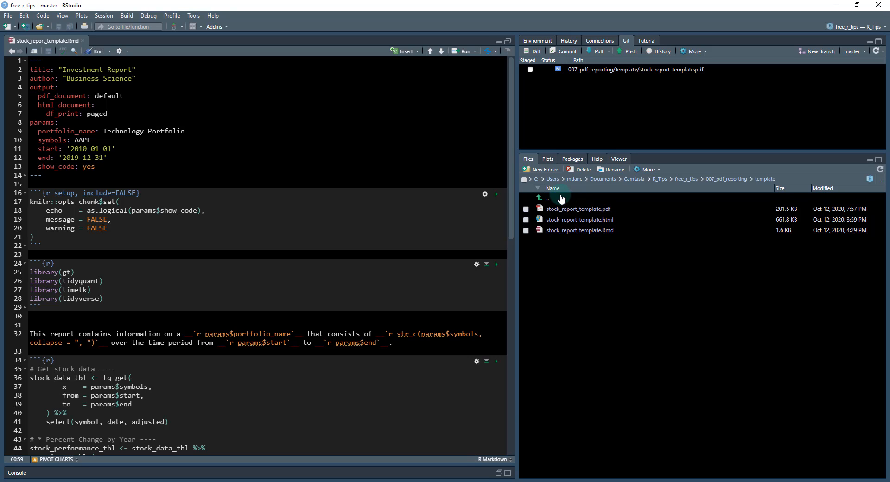
- Go up to 007_pdf_reporting and open the 007_pdf_reporting.R script
click(539, 197)
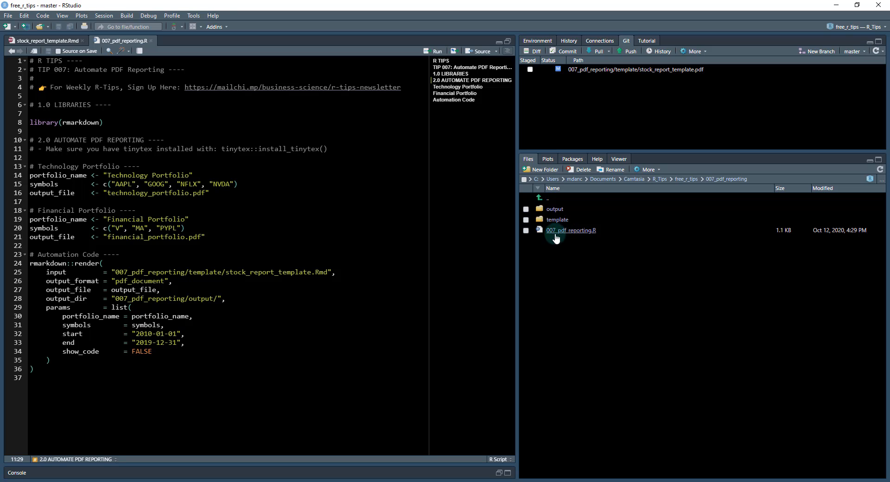
mouse_move(593, 237)
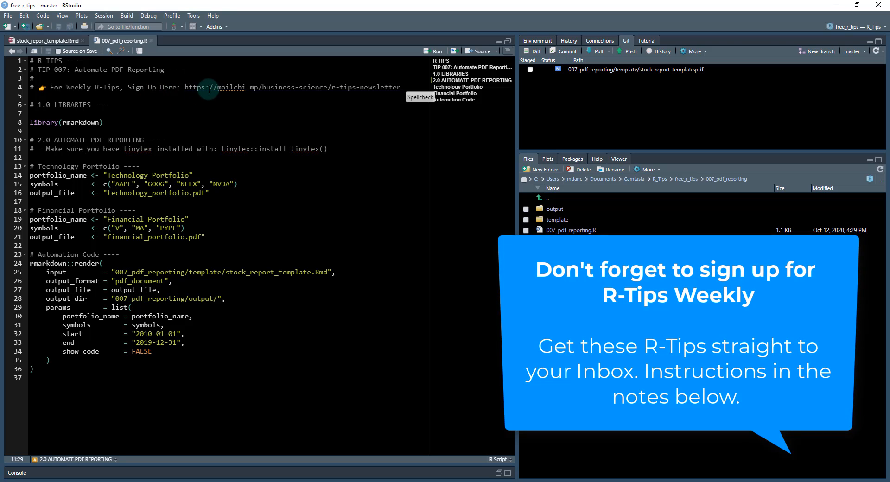
mouse_move(279, 93)
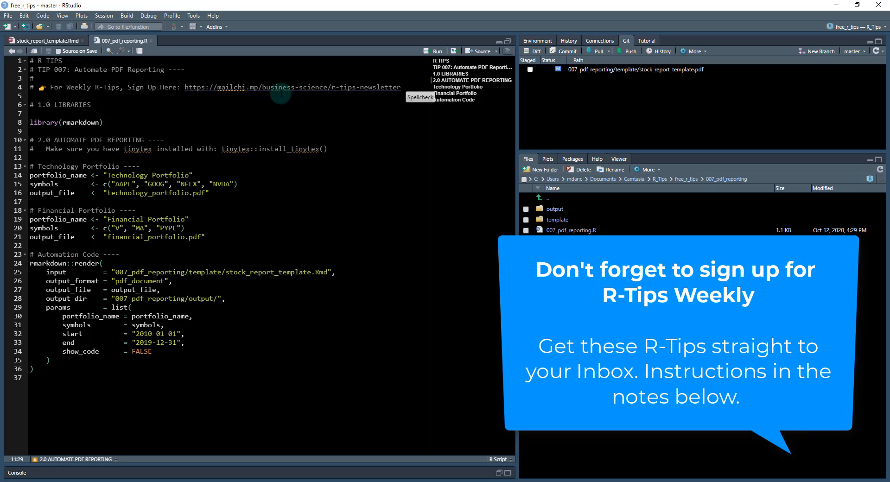
mouse_move(246, 105)
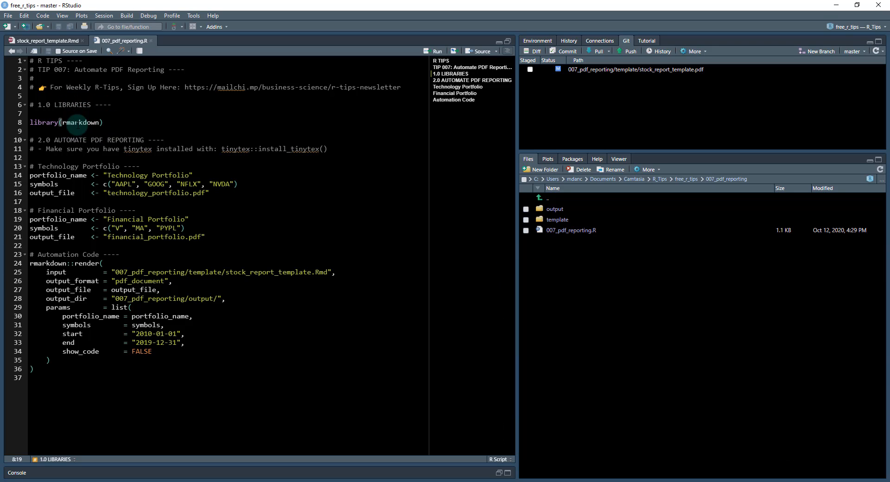
- Add a blank line after the tinytex comment and run the portfolio_name, symbols and output_file lines
click(42, 40)
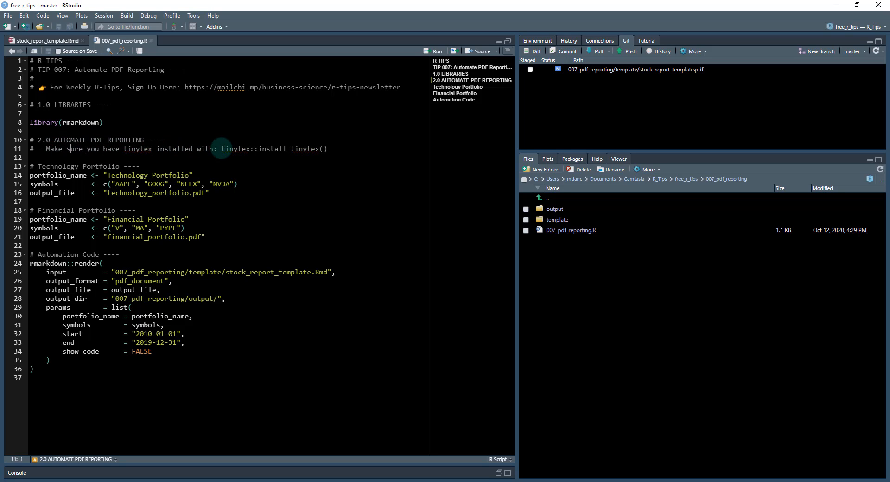
key(Enter)
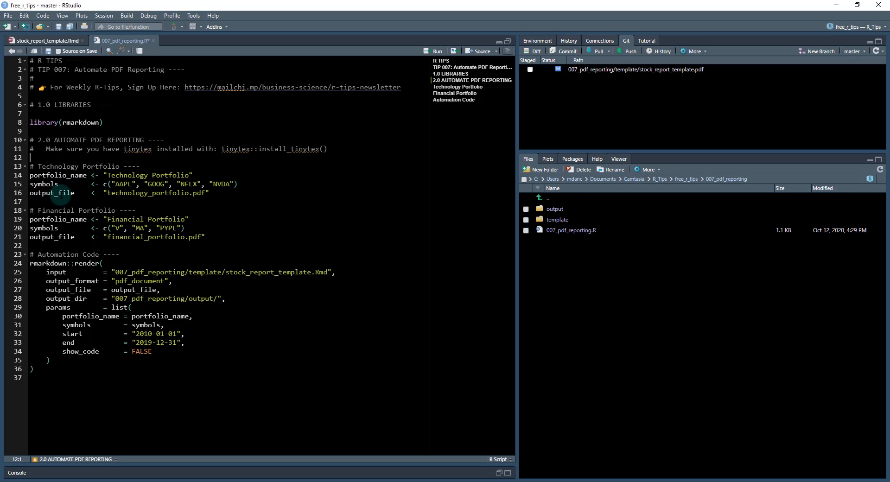
double_click(149, 176)
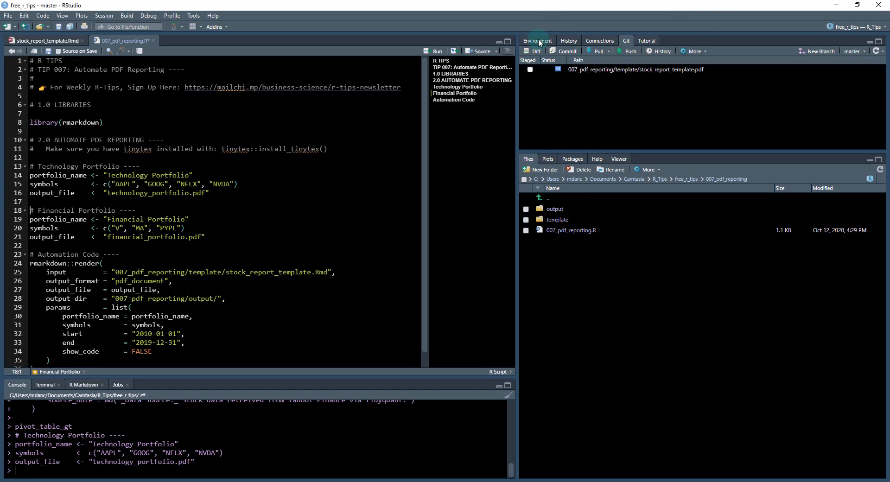
- Inspect Environment objects such as params, pivot_table_gt, stock_data_tbl and stock_performance_tbl
click(537, 41)
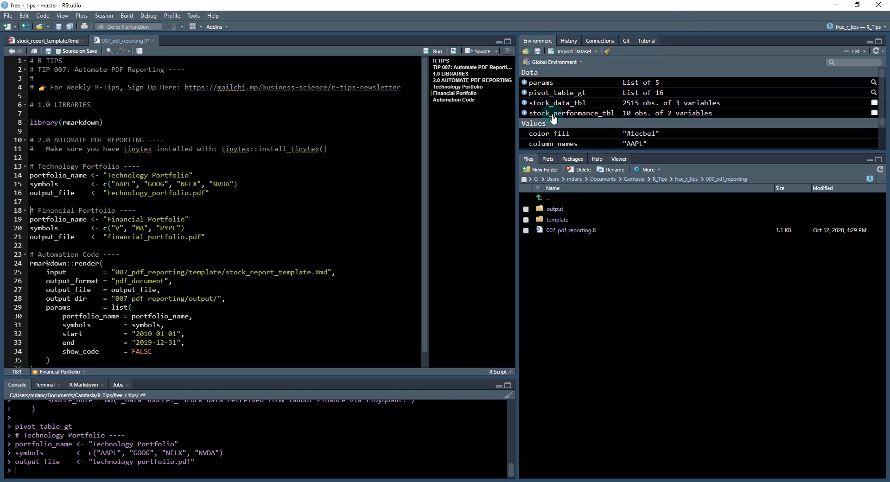
mouse_move(543, 103)
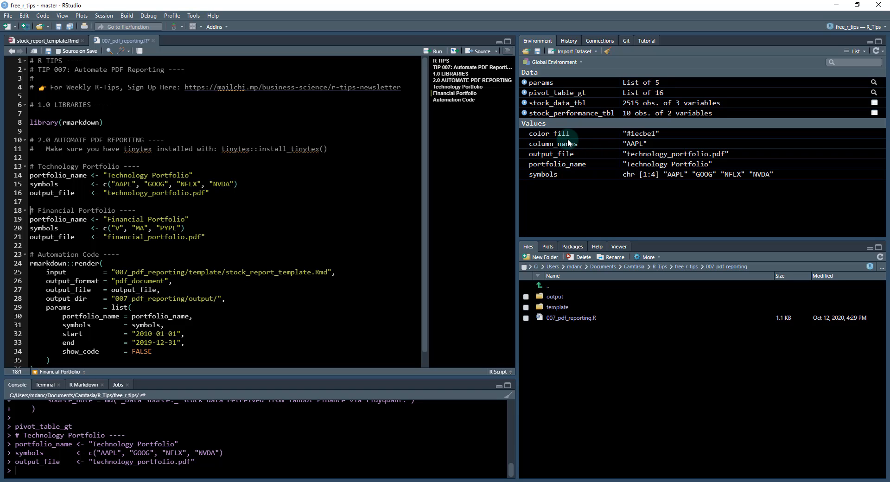
mouse_move(624, 174)
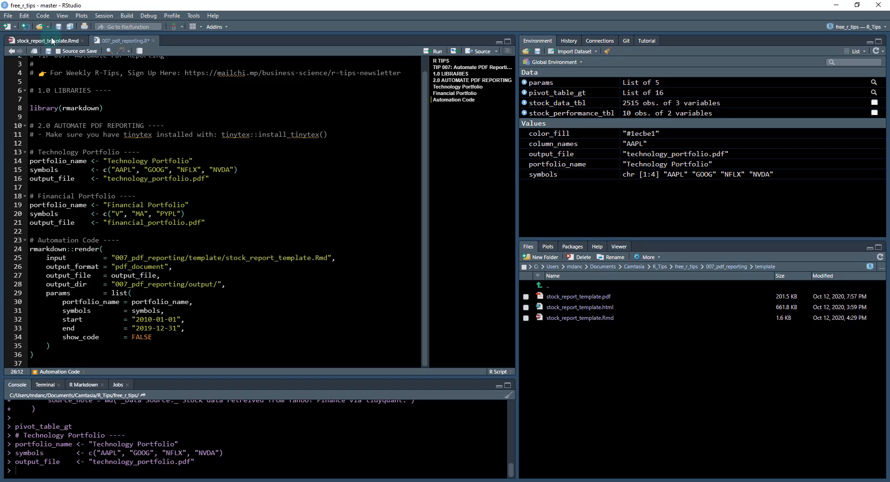
- Compare the template with the script's render call, select its symbols argument, and save the script
click(46, 41)
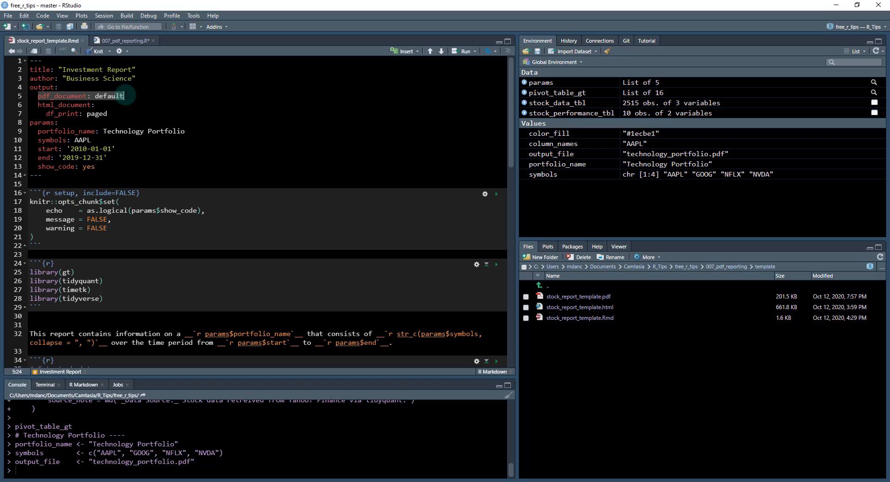
click(119, 40)
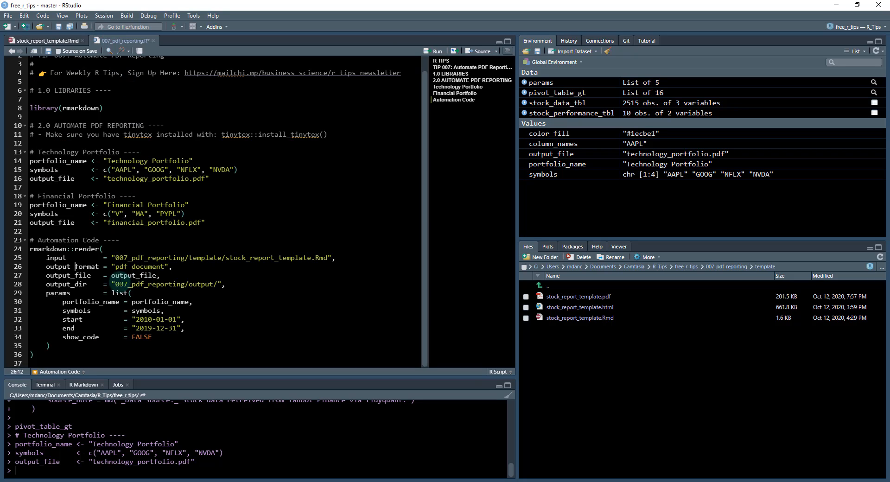
double_click(124, 275)
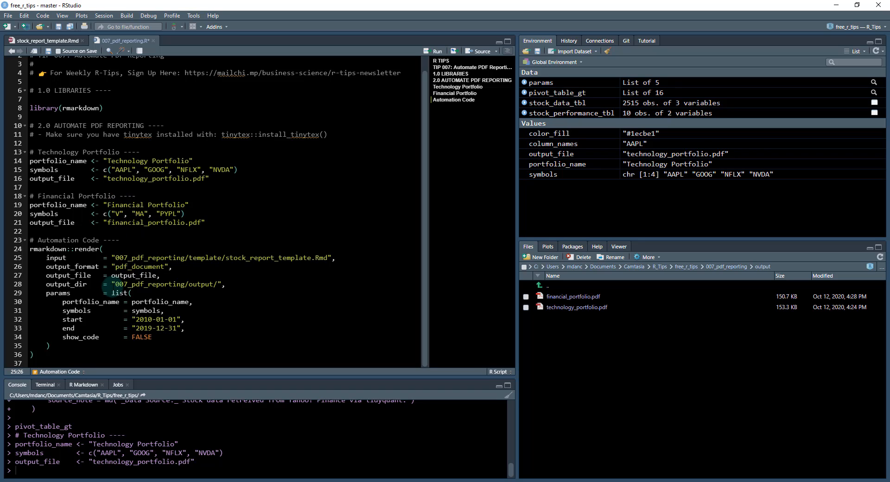
double_click(167, 284)
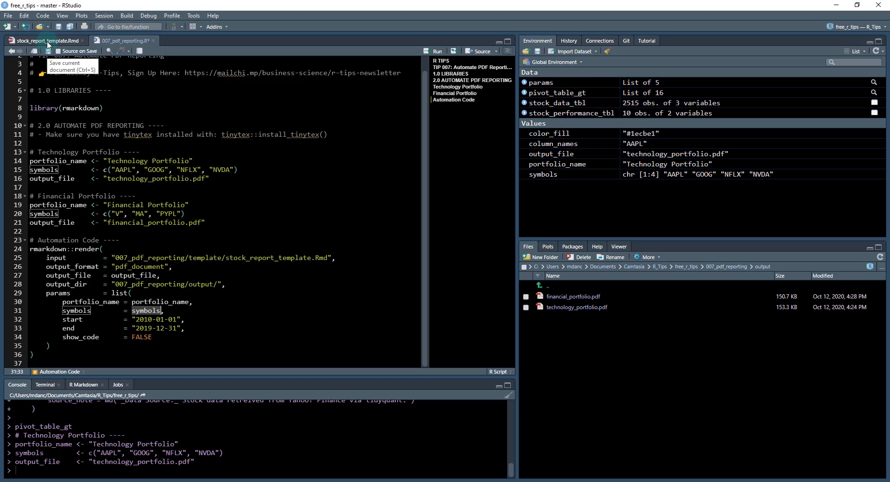
click(39, 39)
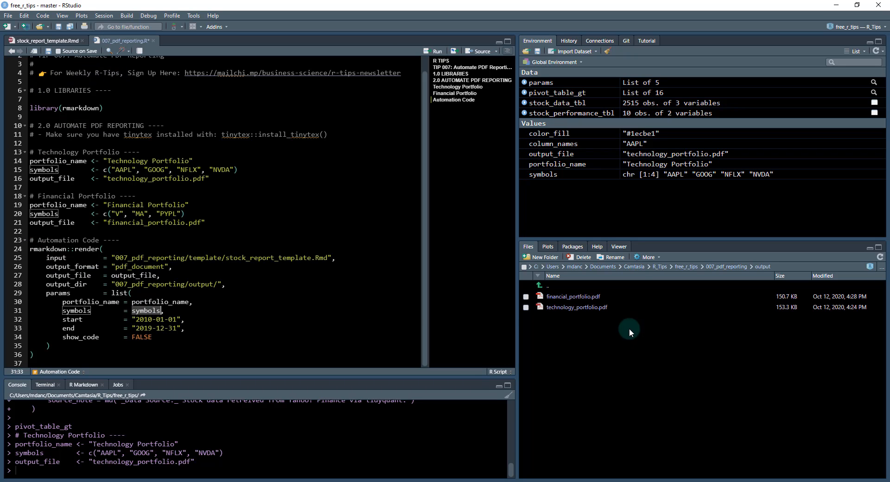
- Select the old financial and technology portfolio PDFs in the Files pane for deletion
click(525, 307)
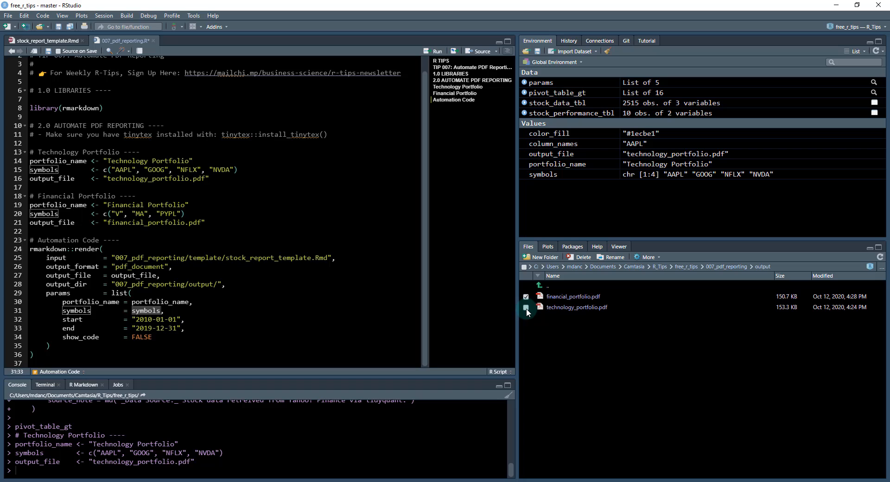
click(578, 256)
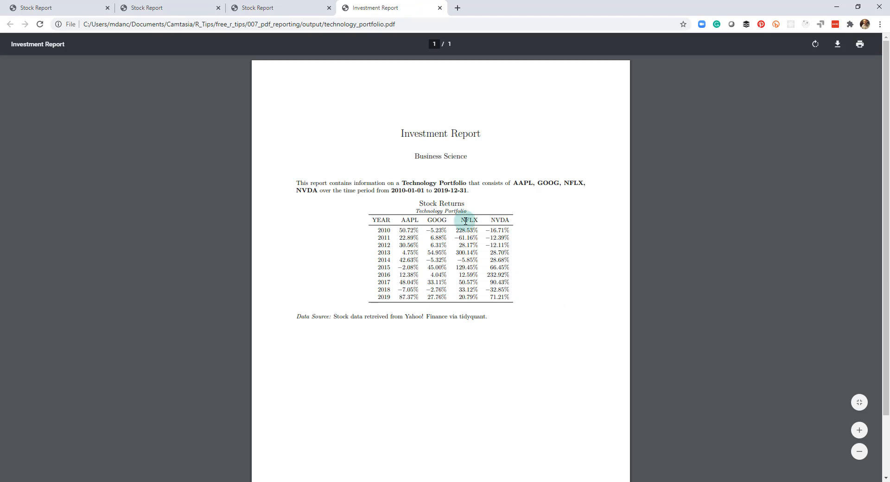
mouse_move(506, 219)
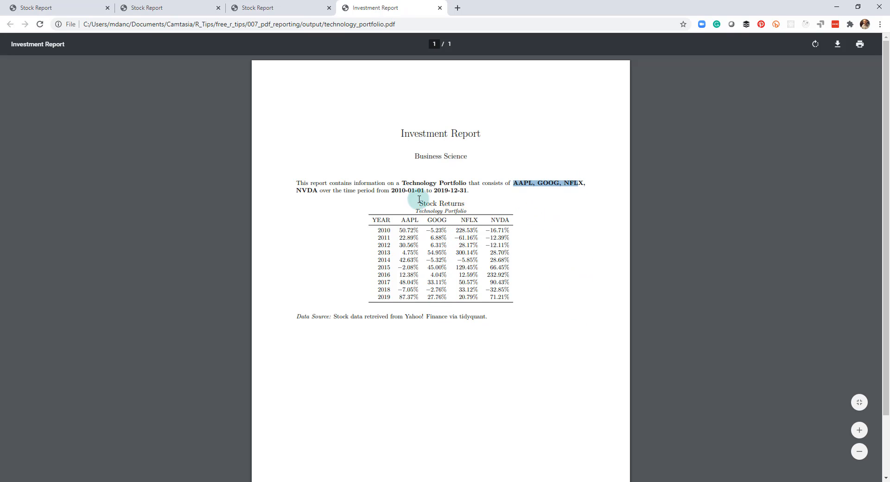
mouse_move(316, 98)
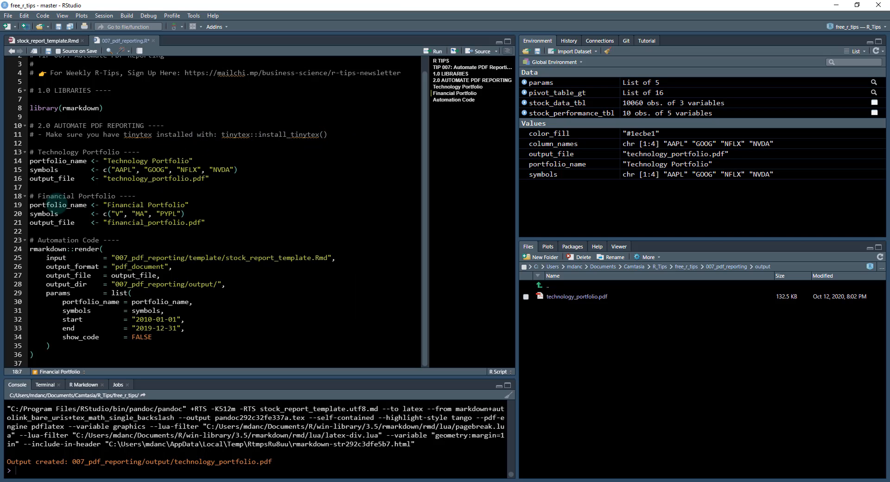
- Append "JPM" to the Financial Portfolio symbols vector
double_click(118, 213)
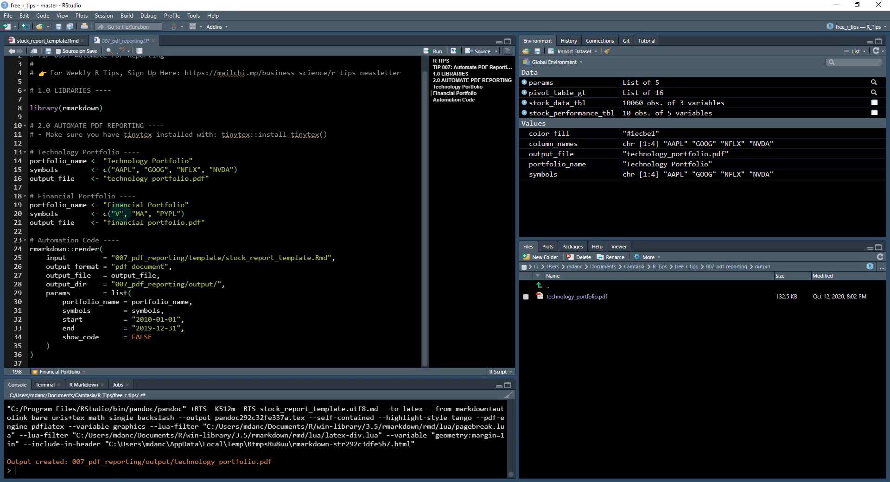
click(179, 214)
text(, )
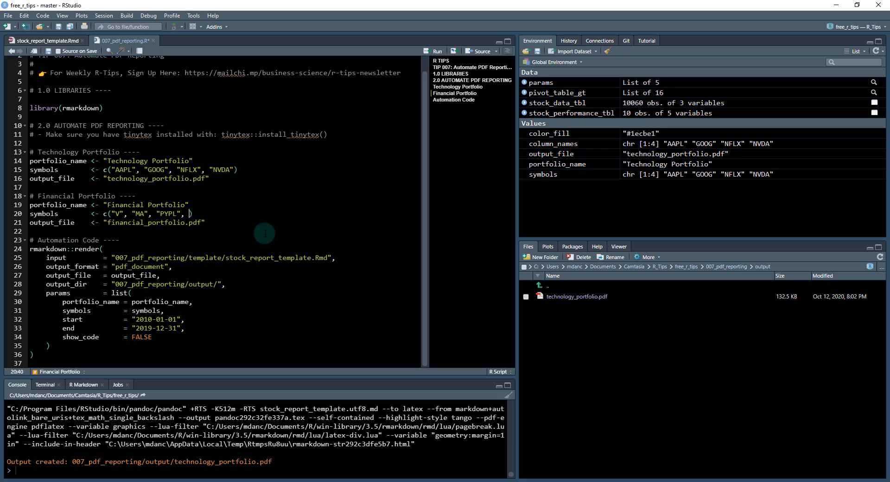
text("JPM")
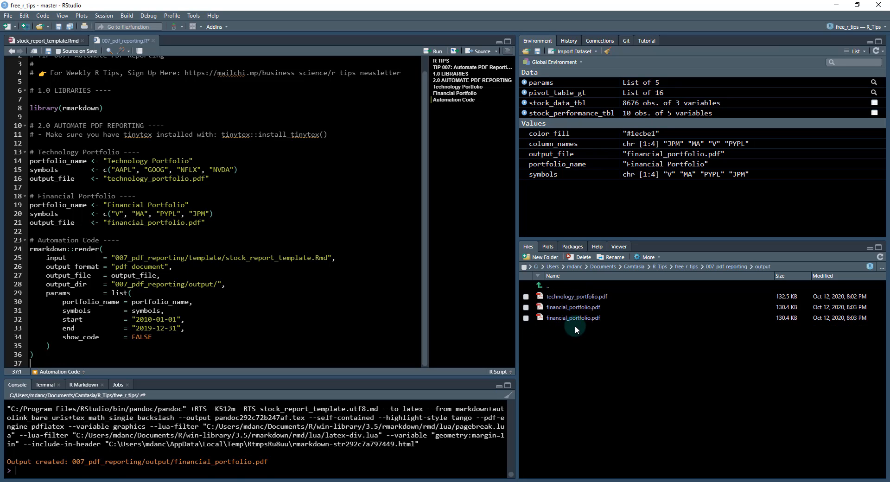
- Refresh the output folder listing and open the new financial_portfolio.pdf
click(881, 257)
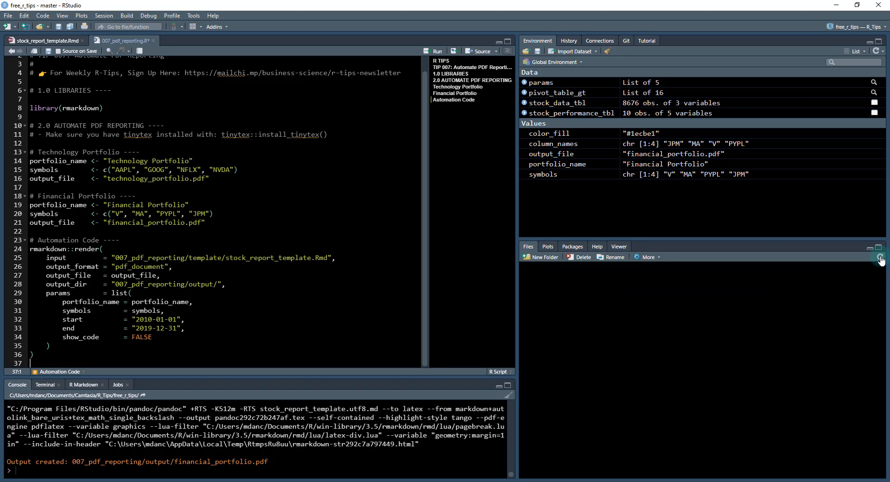
click(879, 257)
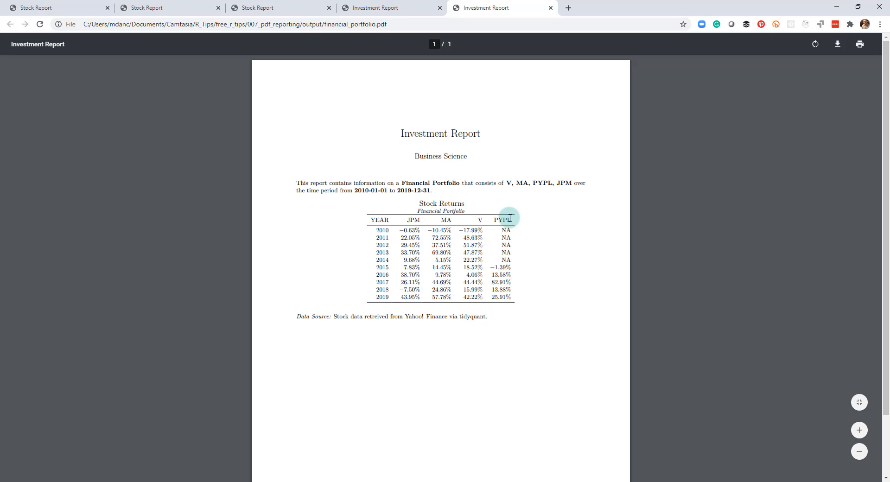
mouse_move(394, 192)
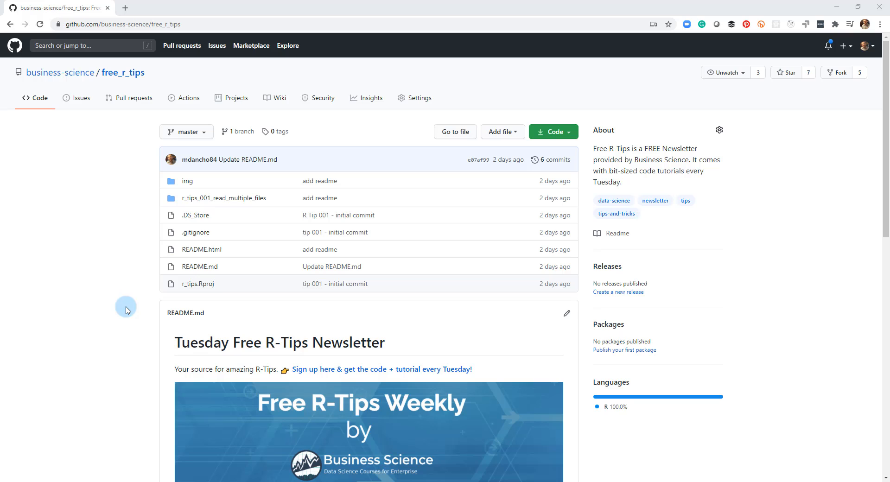
mouse_move(250, 350)
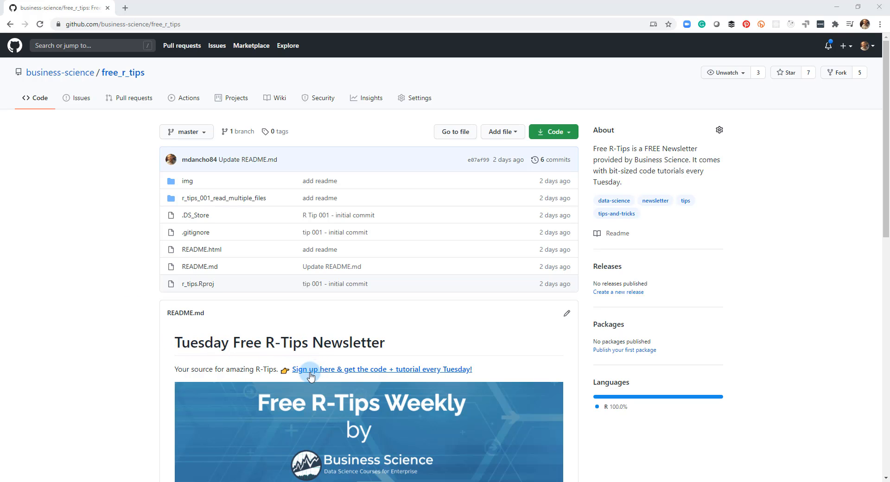
- Follow the README's 'Sign up here' link to the Free R-Tips Weekly signup page
click(310, 369)
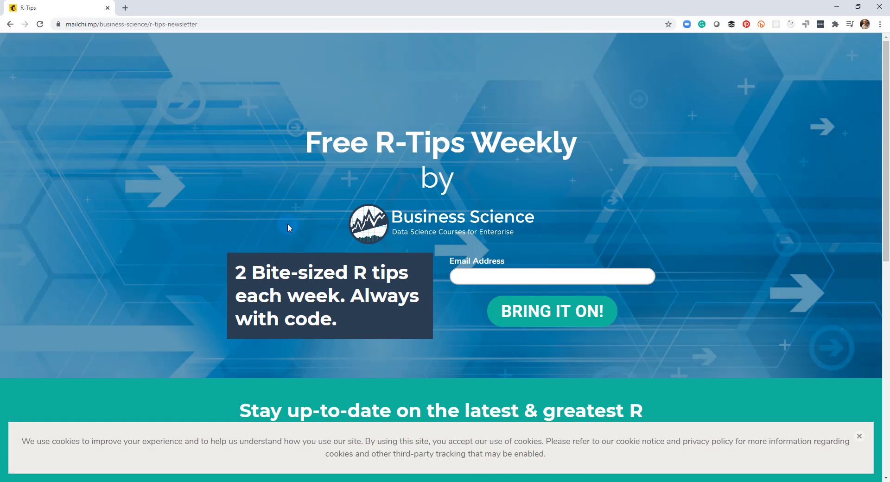
mouse_move(265, 224)
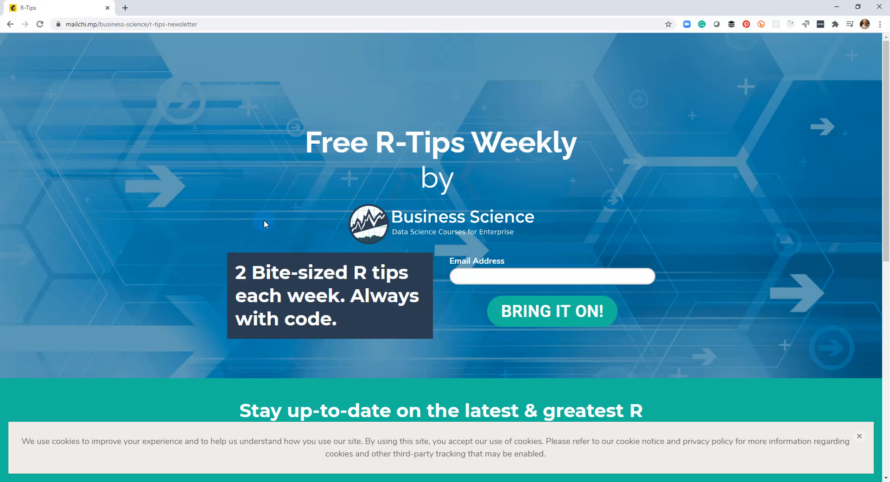